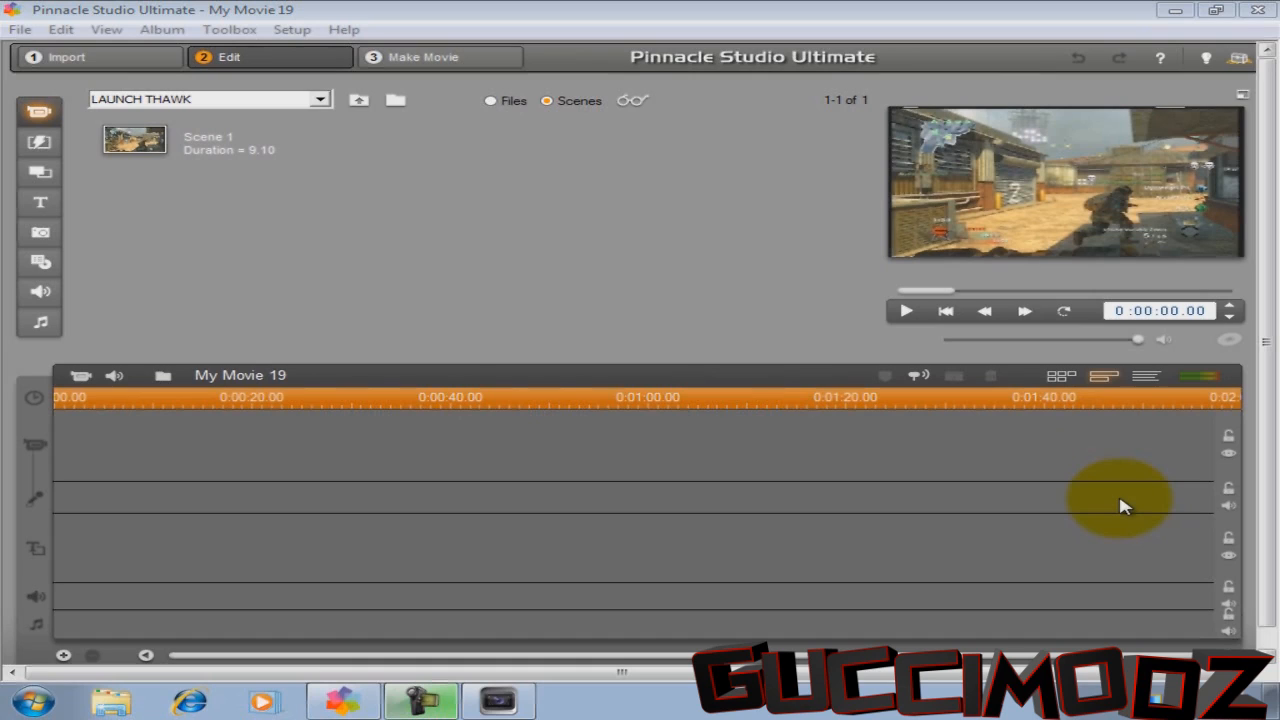
mouse_move(510, 8)
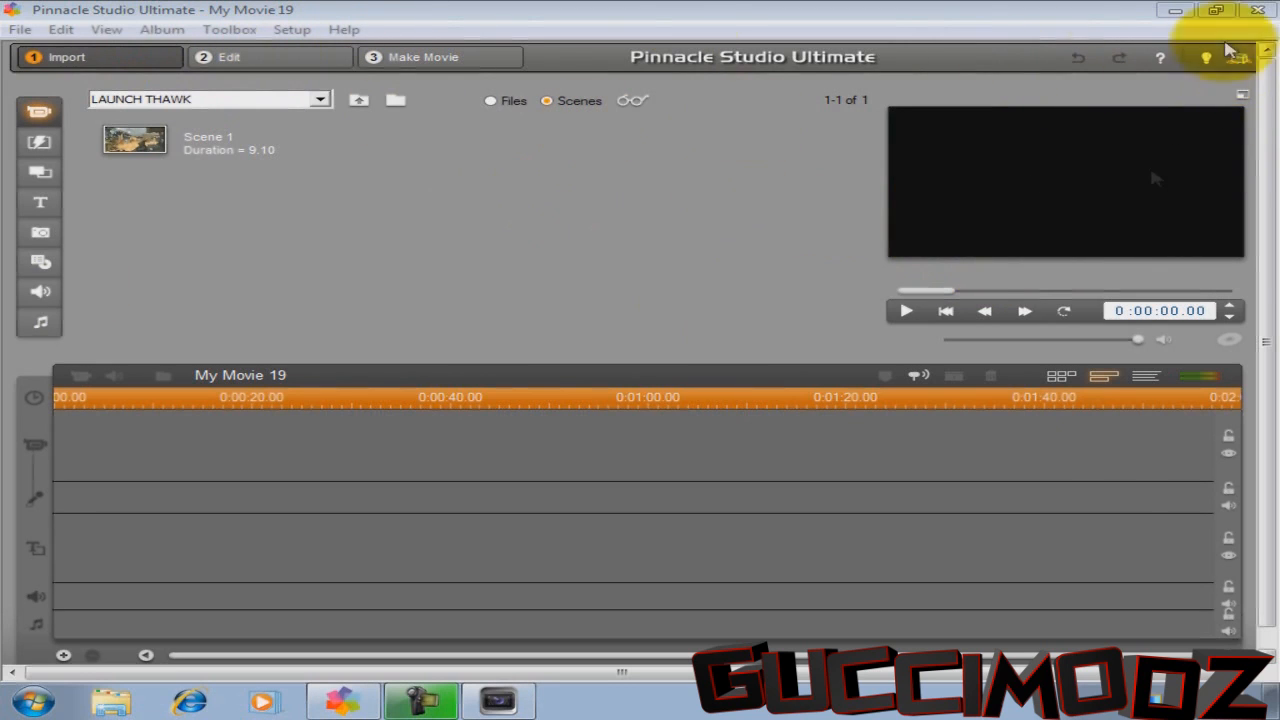
- Return from Import to Edit, then go to the Make Movie export stage
click(228, 56)
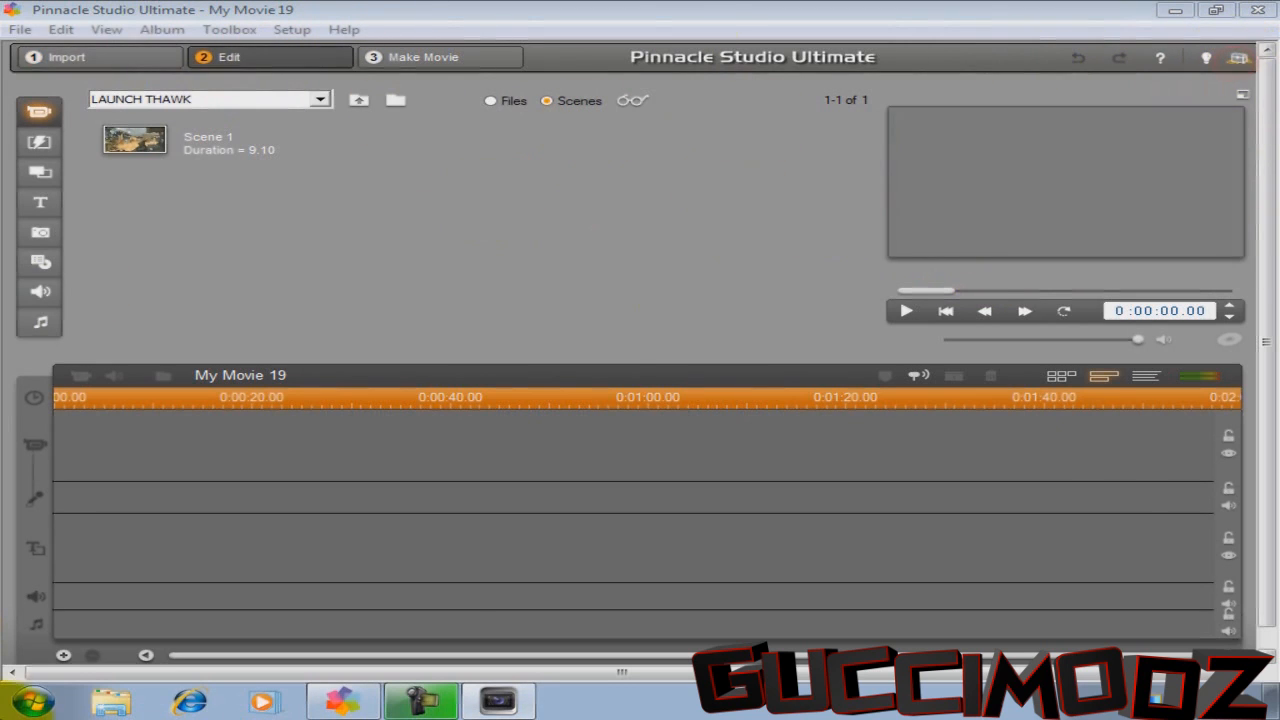
click(424, 56)
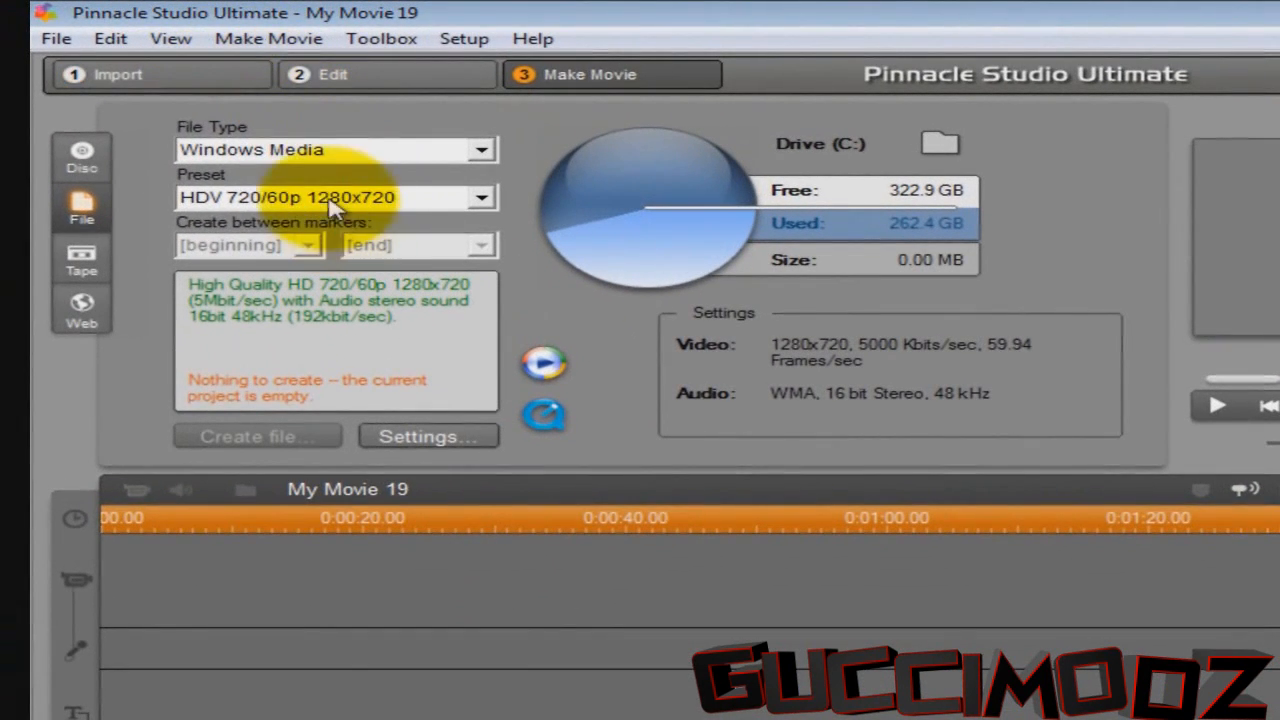
- Check the Windows Media HDV 720/60p file settings and return to the Edit stage
click(480, 148)
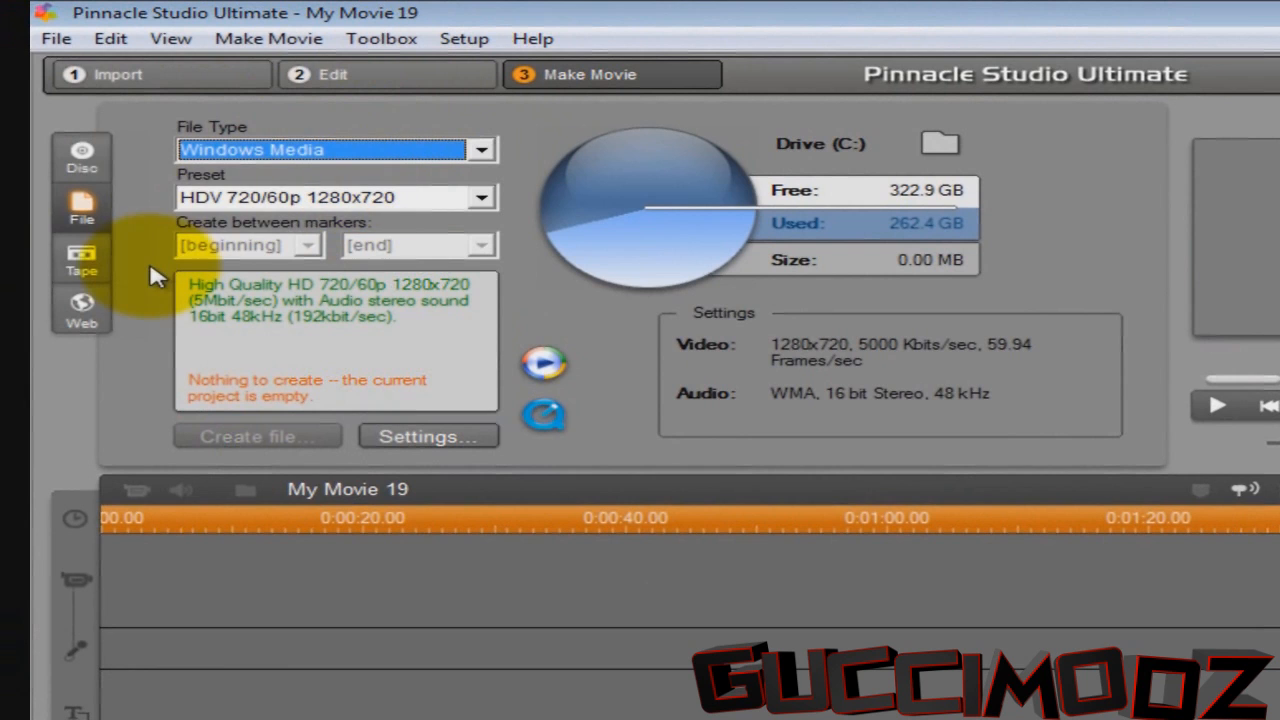
mouse_move(290, 216)
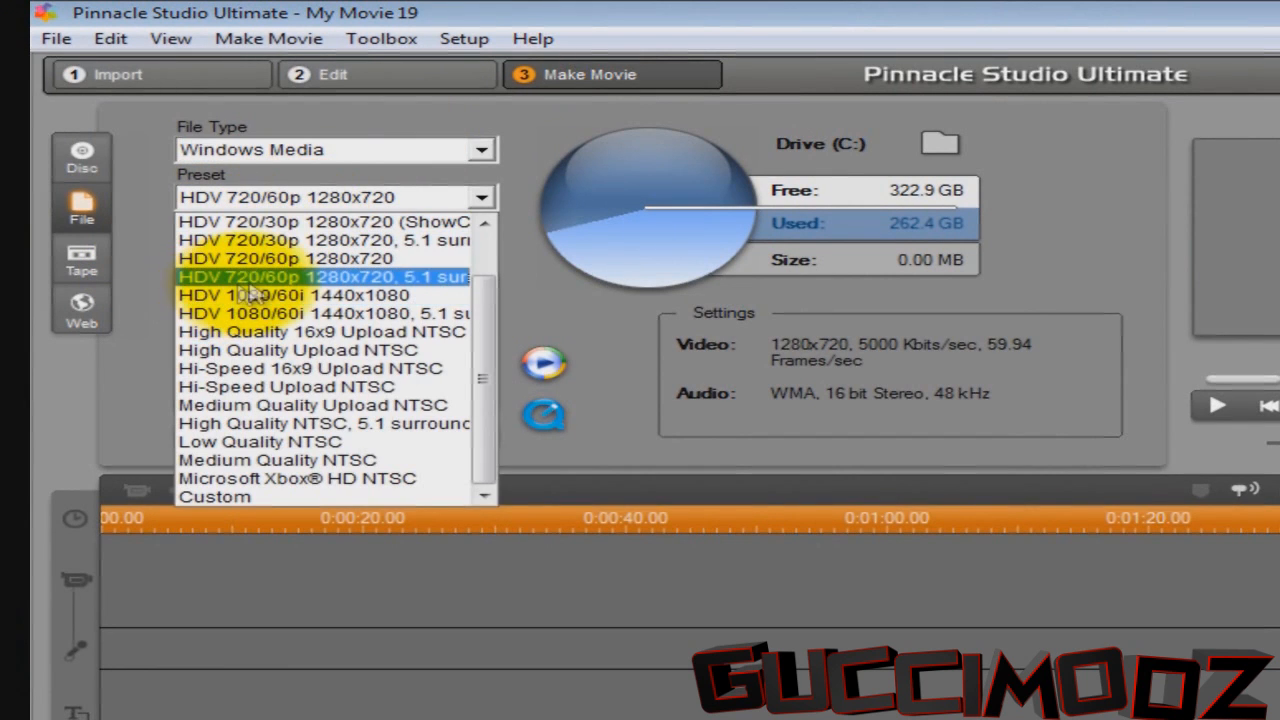
mouse_move(300, 296)
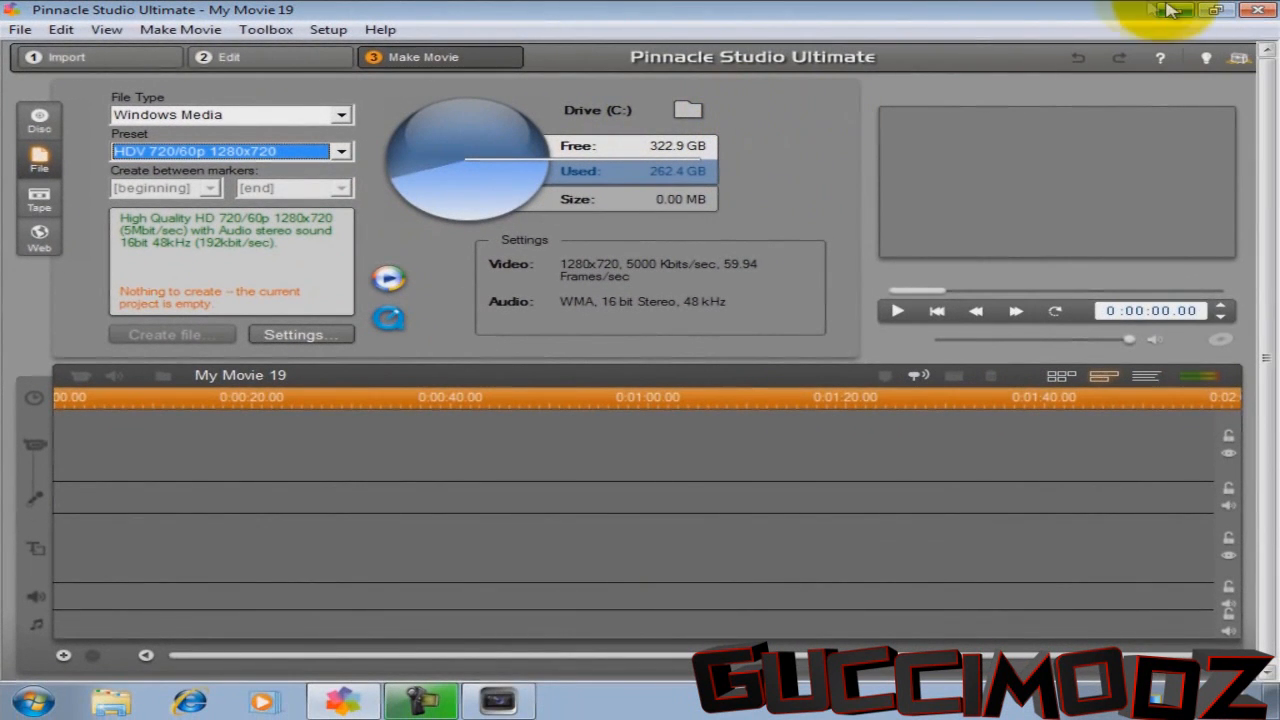
click(228, 56)
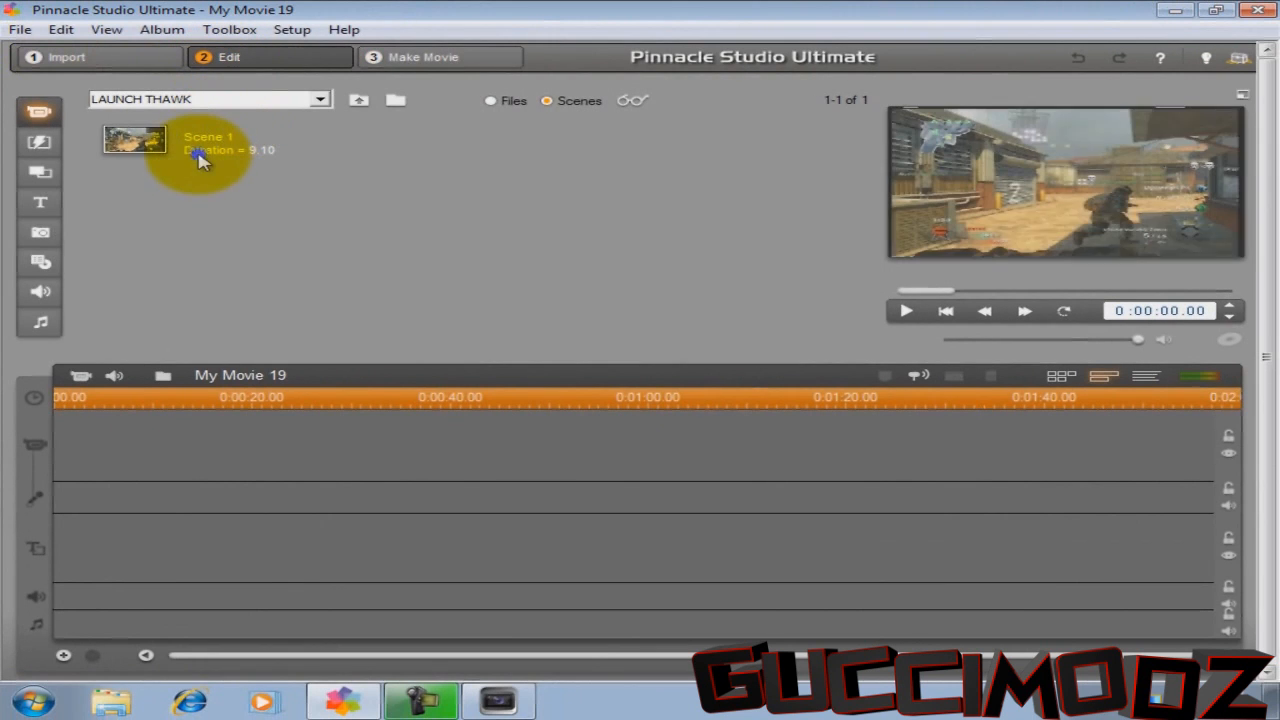
- Bring up the options for the Scene 1 clip in the album
right_click(136, 140)
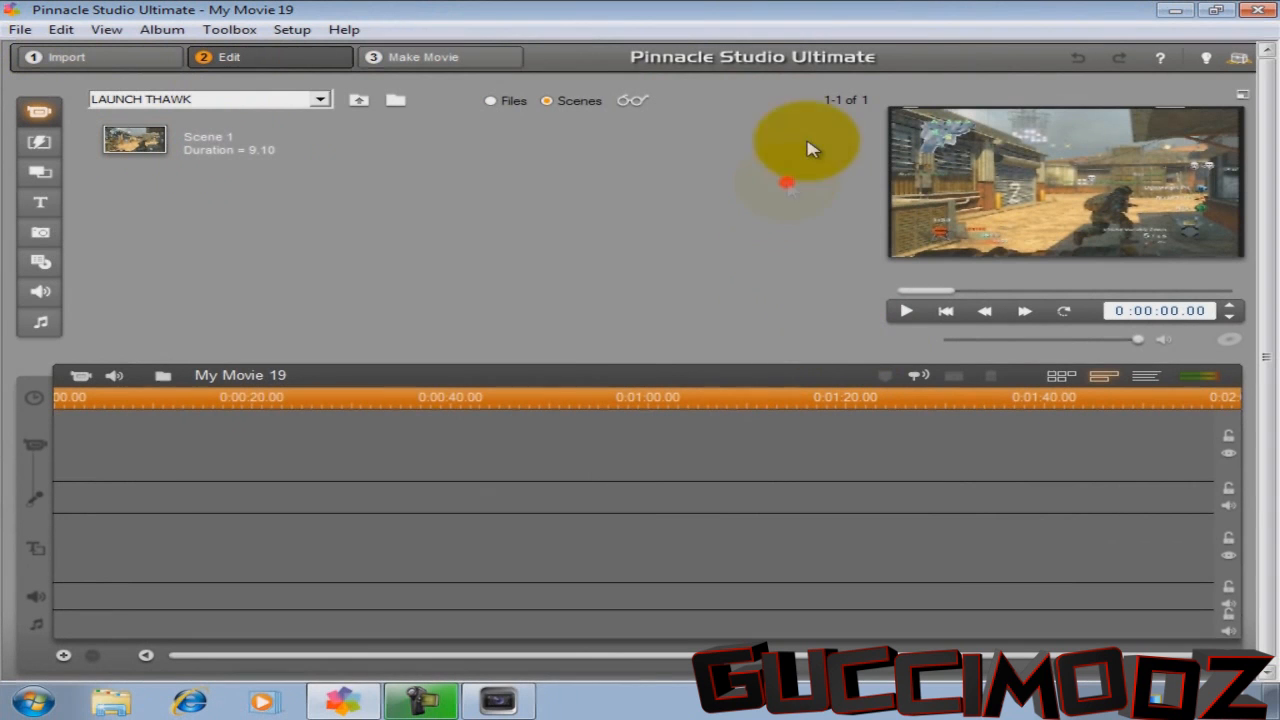
mouse_move(918, 130)
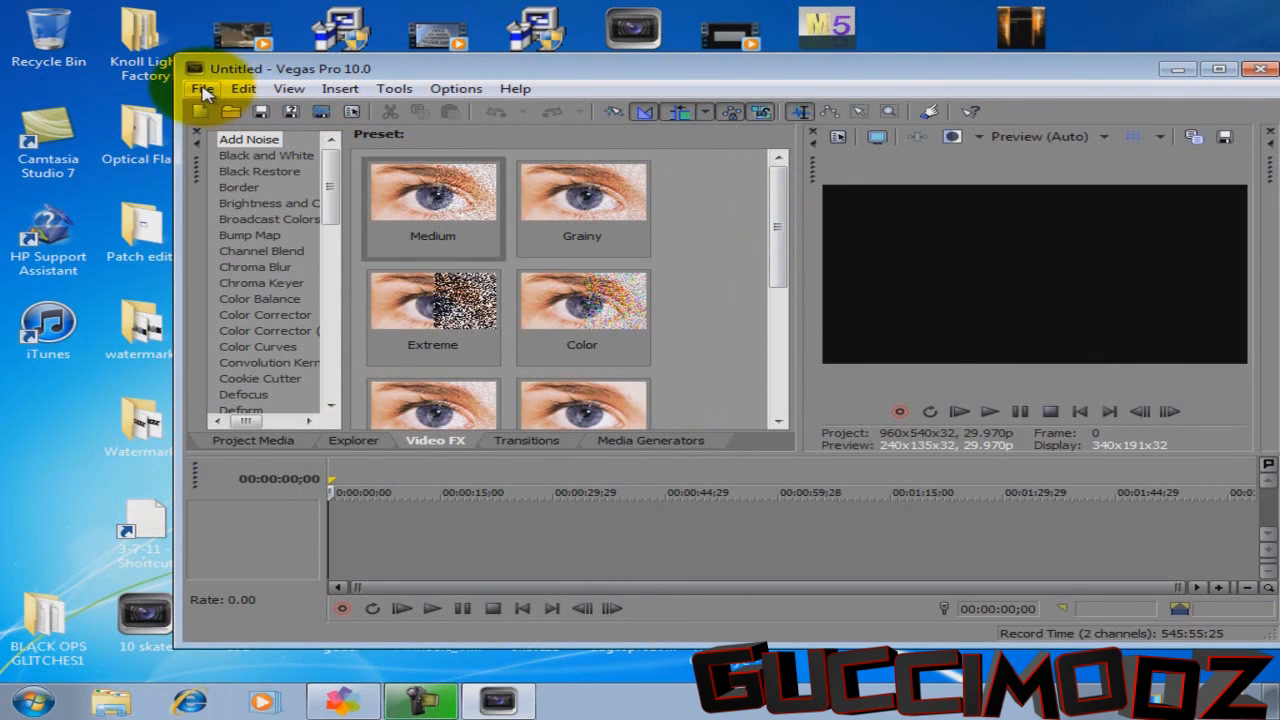
- Open the Project Properties showing the youtube 960x540, 29.970 fps template
click(204, 88)
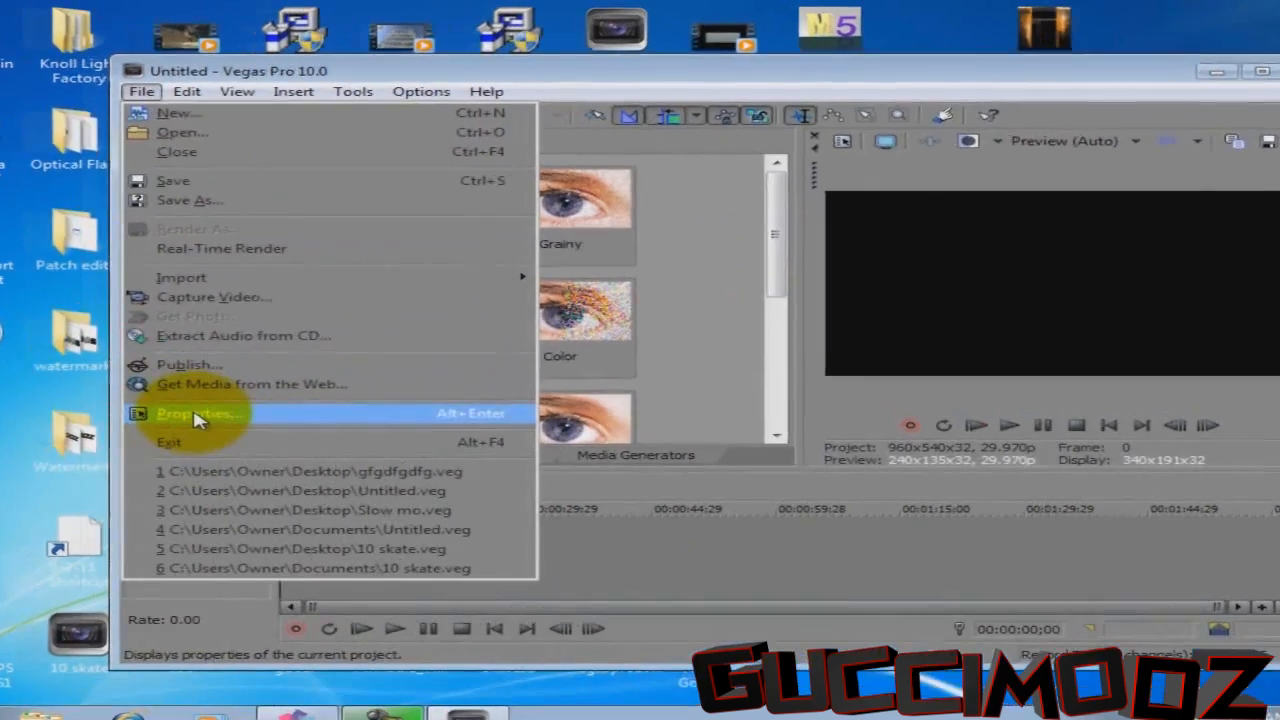
click(198, 412)
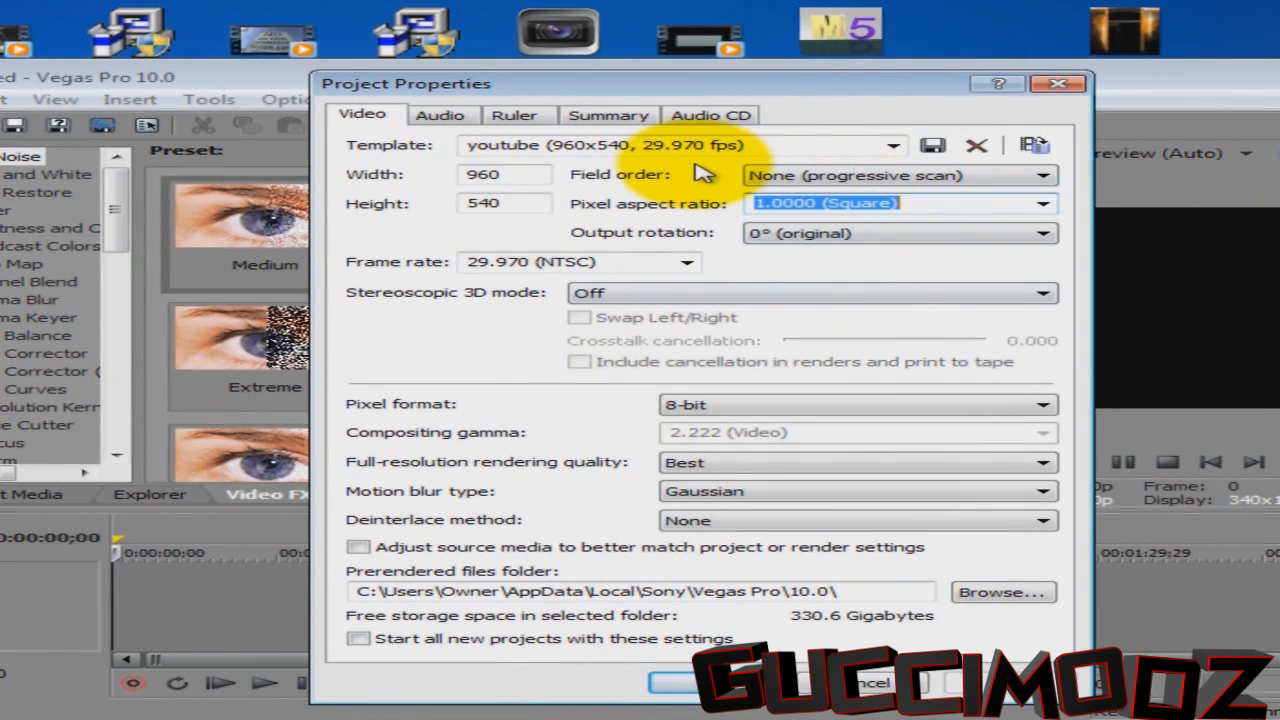
mouse_move(780, 296)
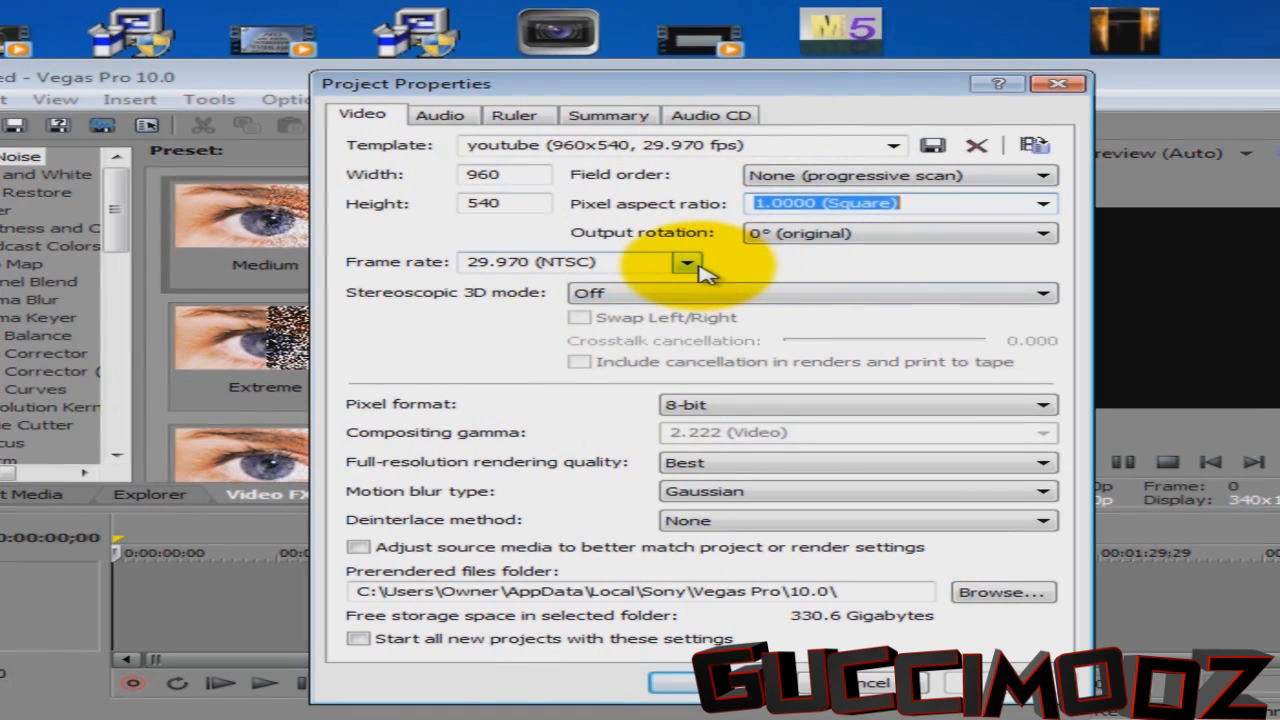
mouse_move(800, 300)
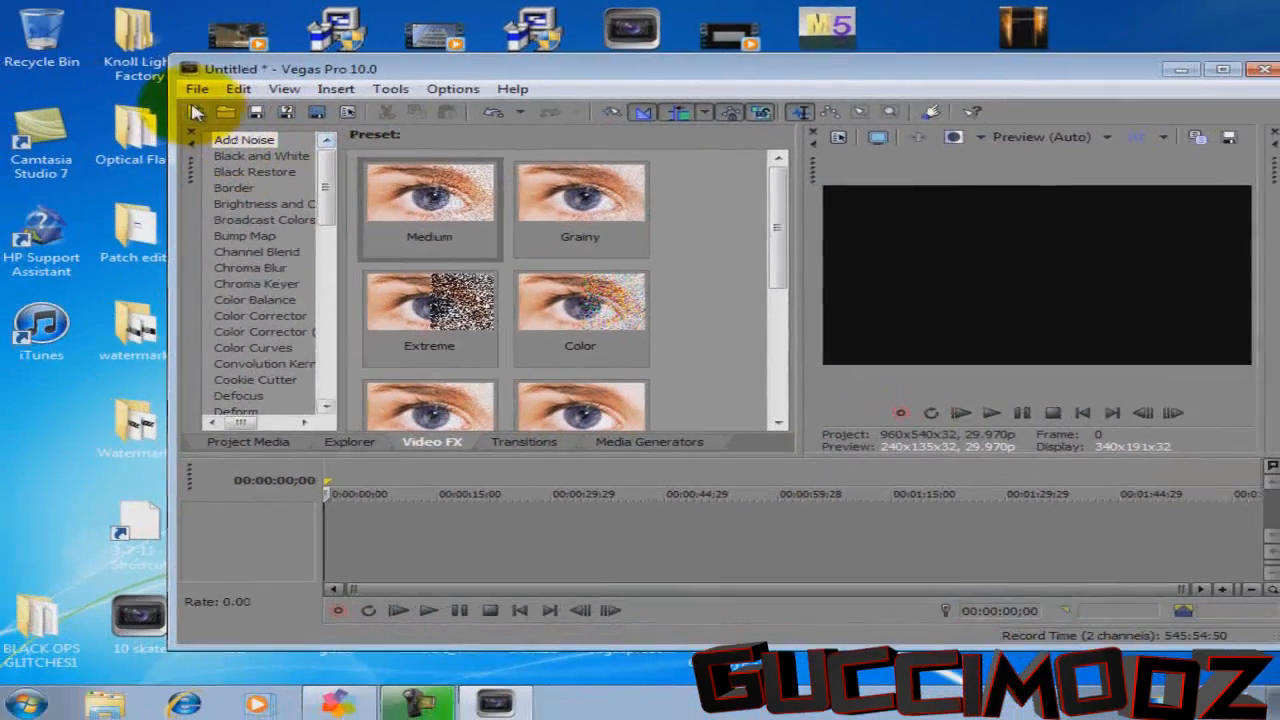
- Import the Tomahawk- Launch clip and toggle its Maintain aspect ratio setting
click(224, 112)
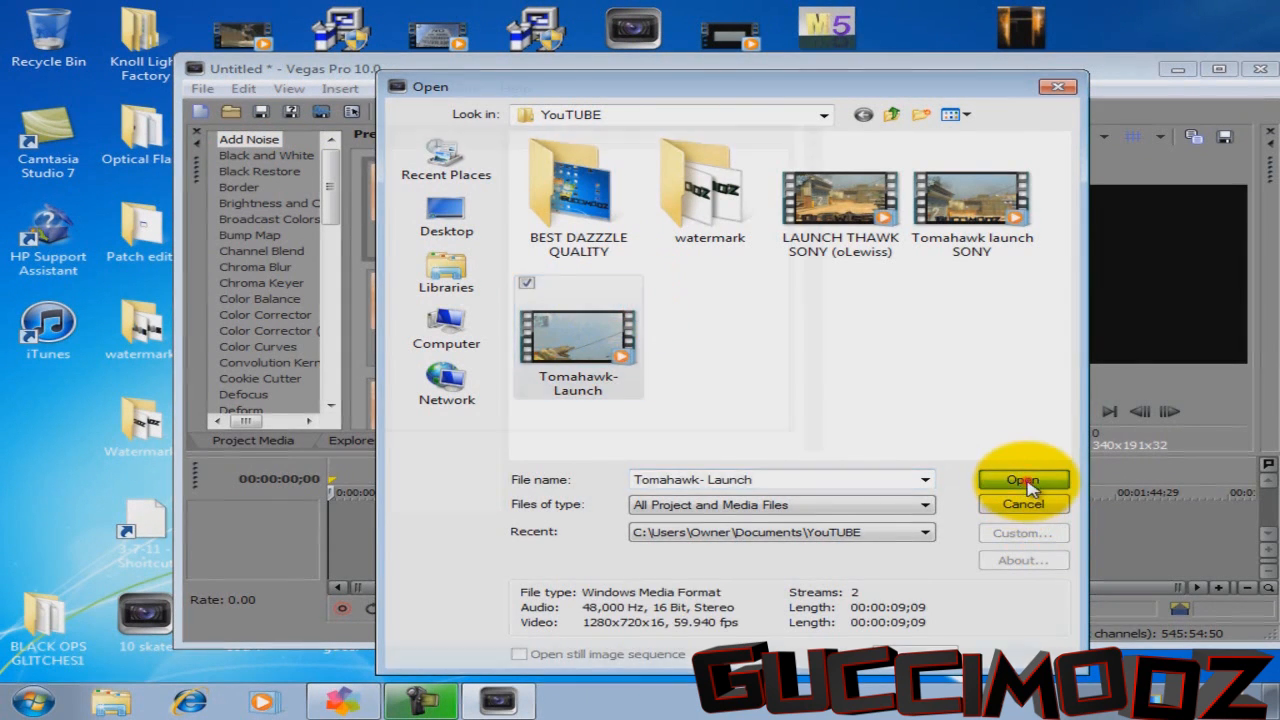
click(1022, 480)
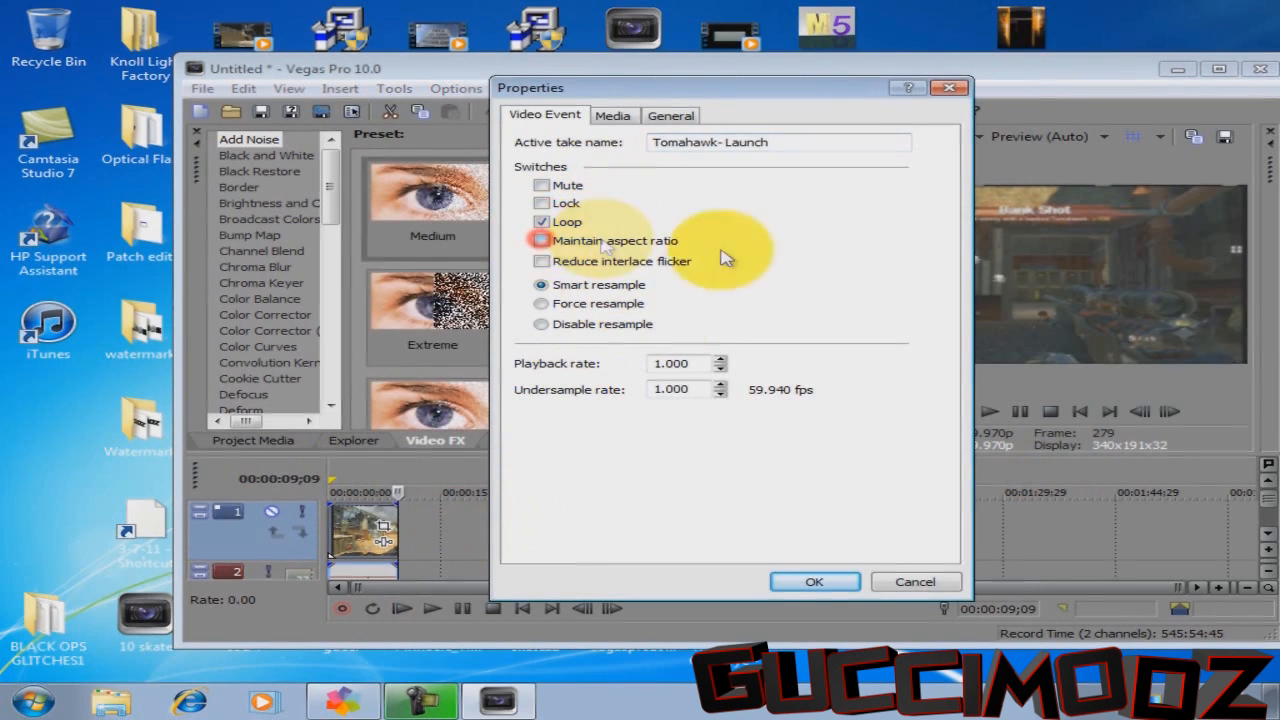
click(540, 324)
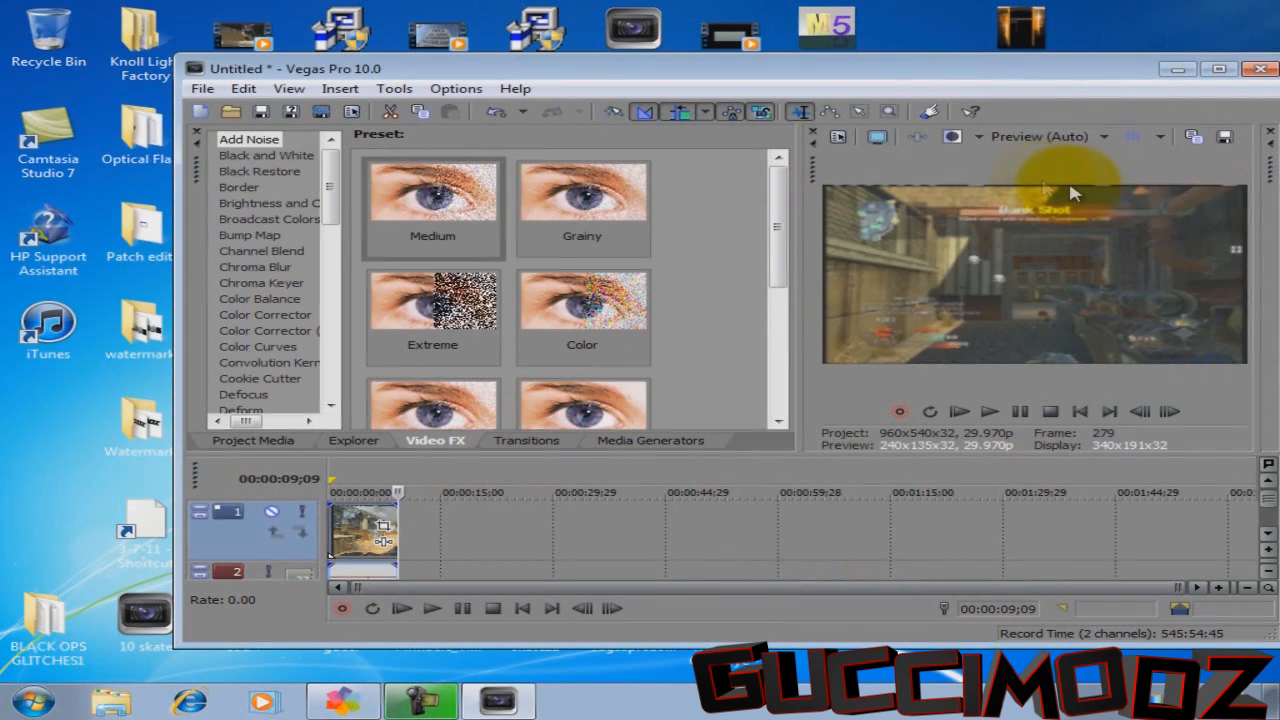
- Apply a saved custom crop preset to the Tomahawk- Launch clip via Event Pan/Crop
click(384, 530)
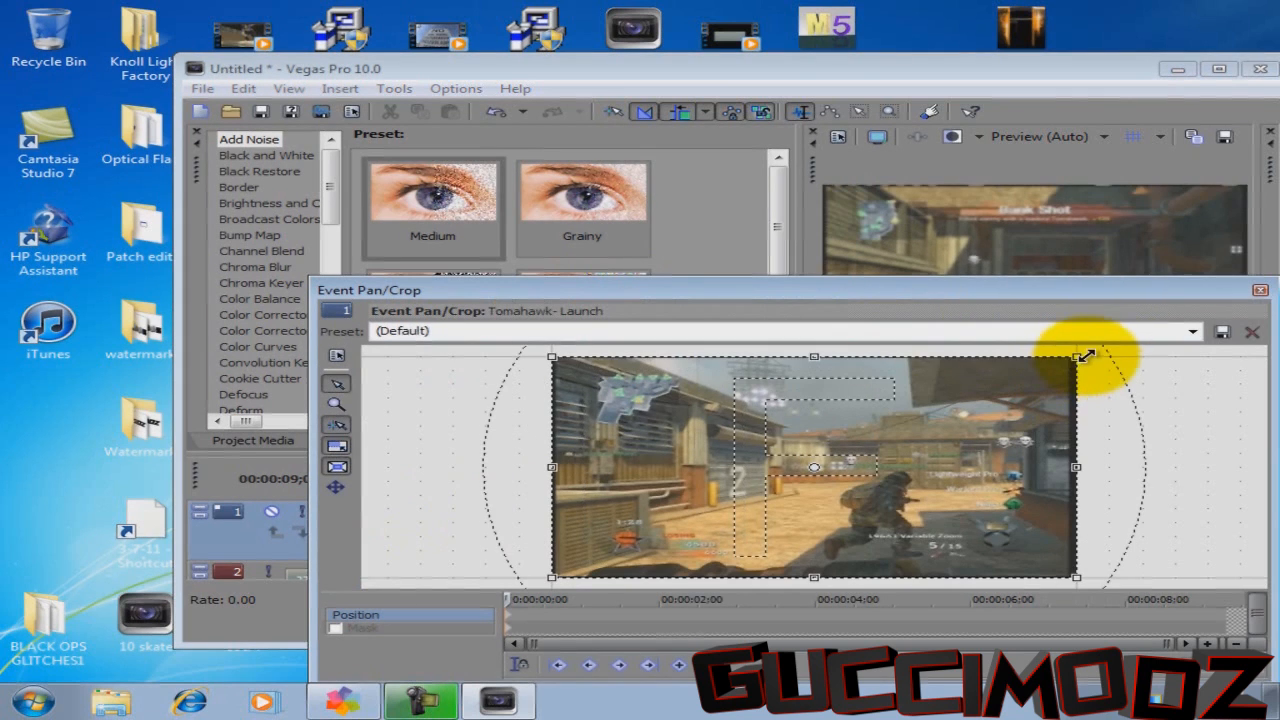
click(1192, 332)
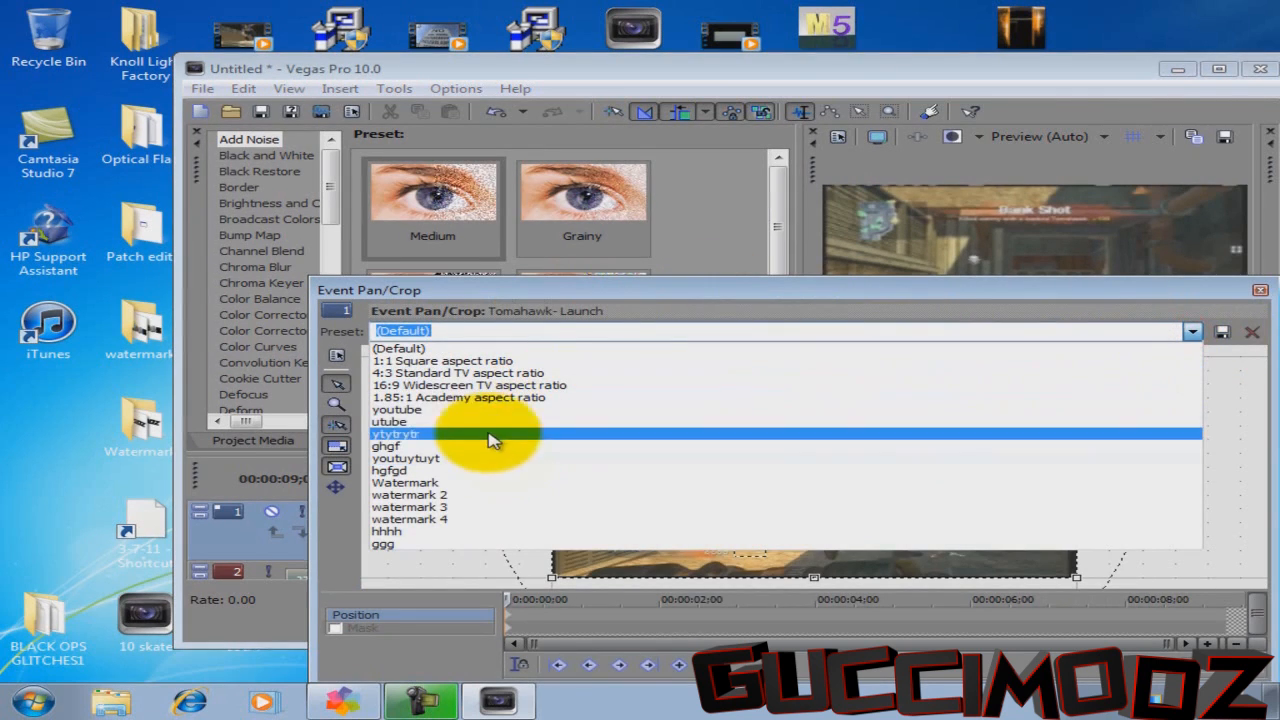
click(396, 420)
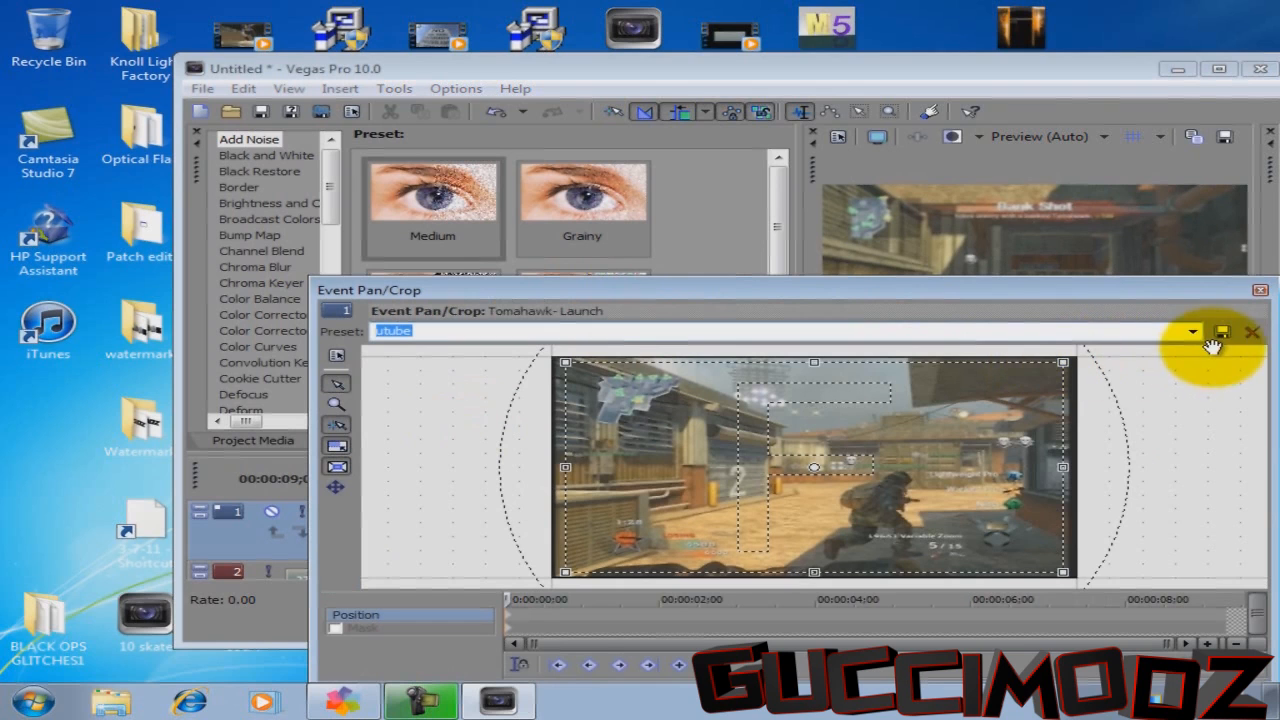
click(1252, 332)
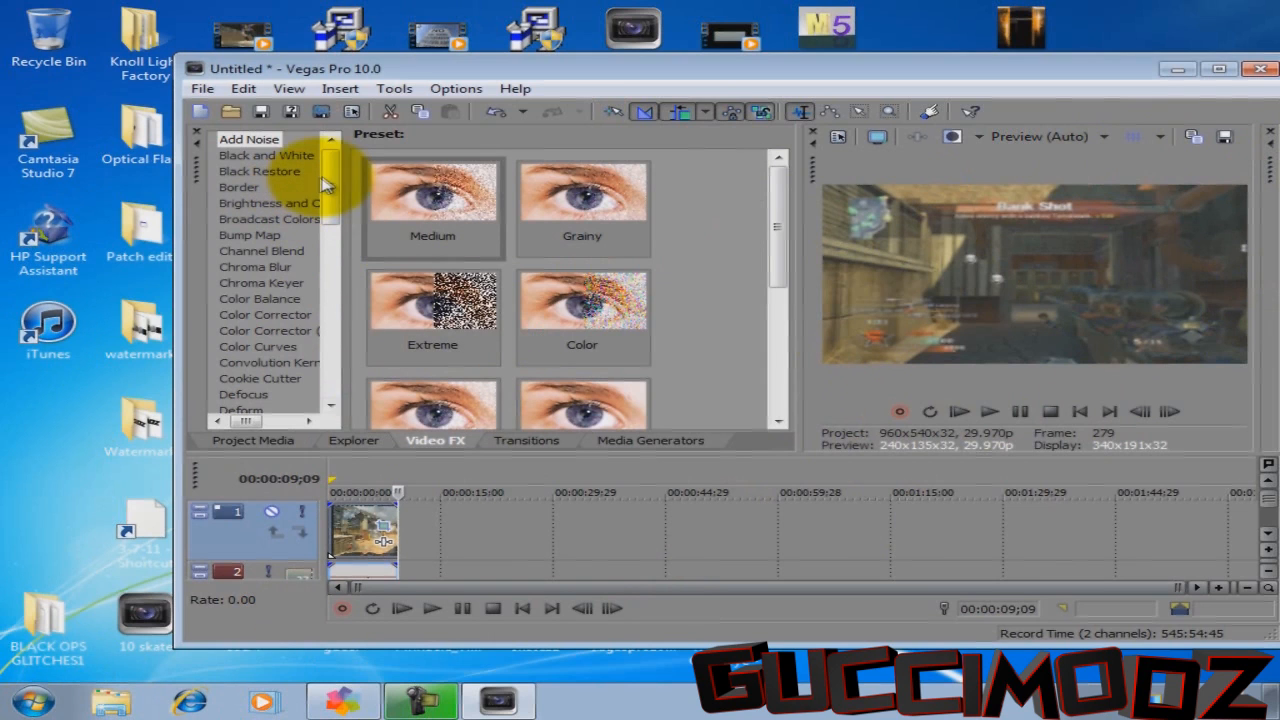
- Pick a Color Corrector preset in Video FX, then show the Sharpen presets
scroll(down, 3)
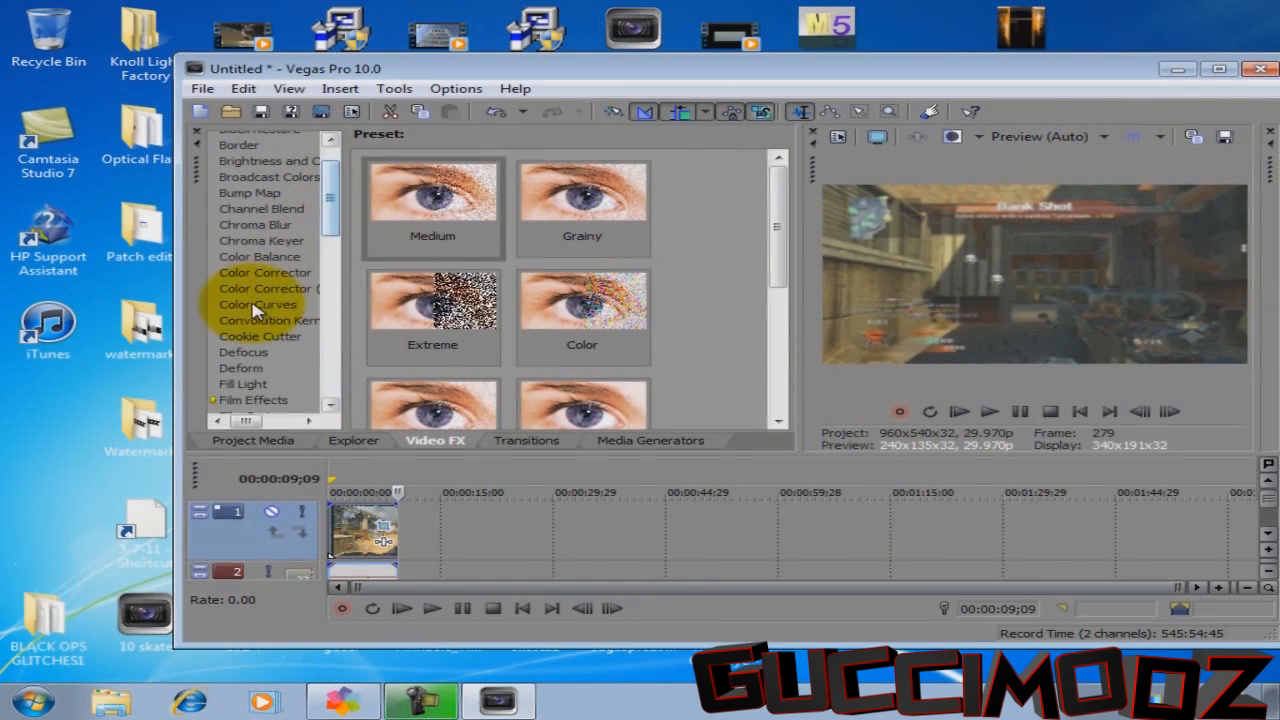
click(268, 288)
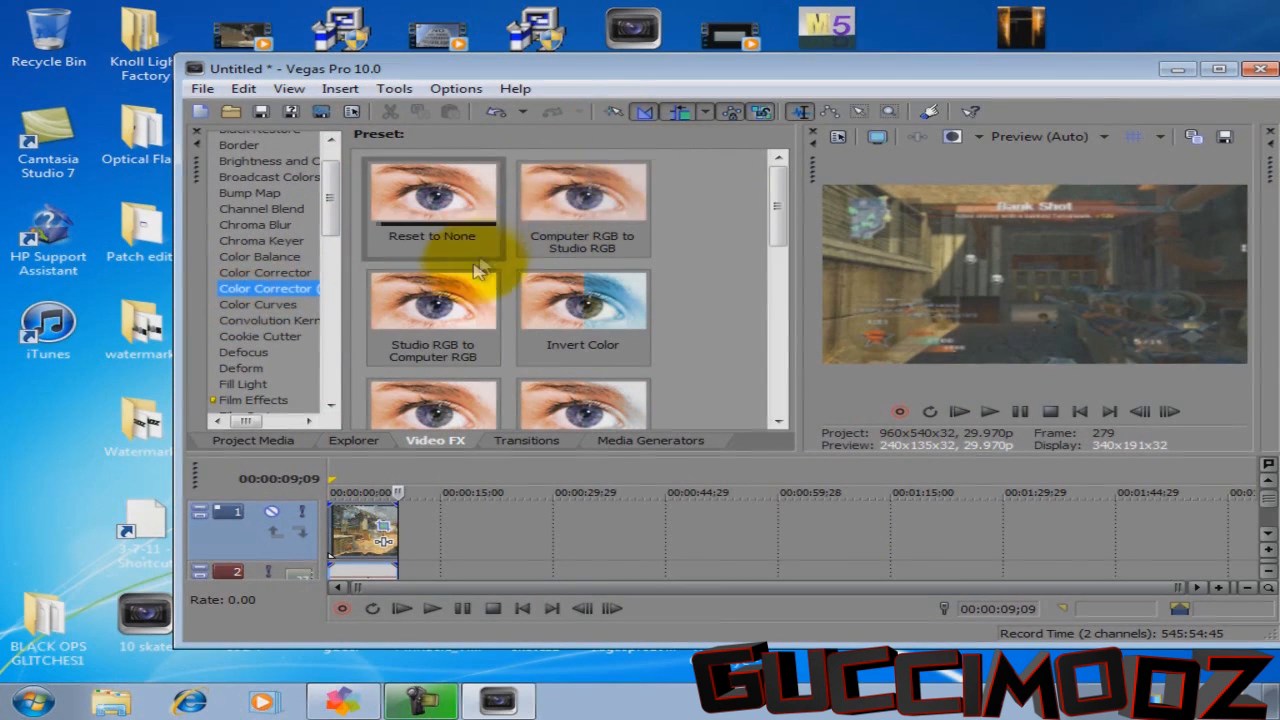
click(432, 300)
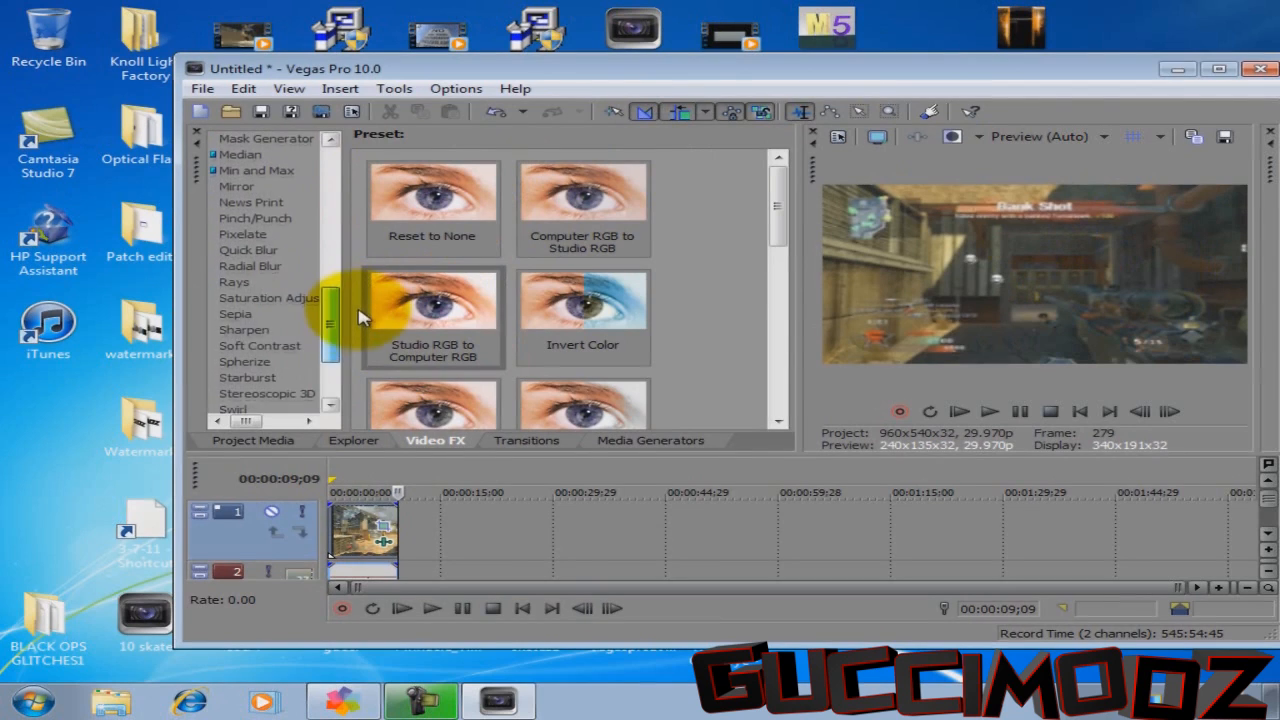
click(244, 328)
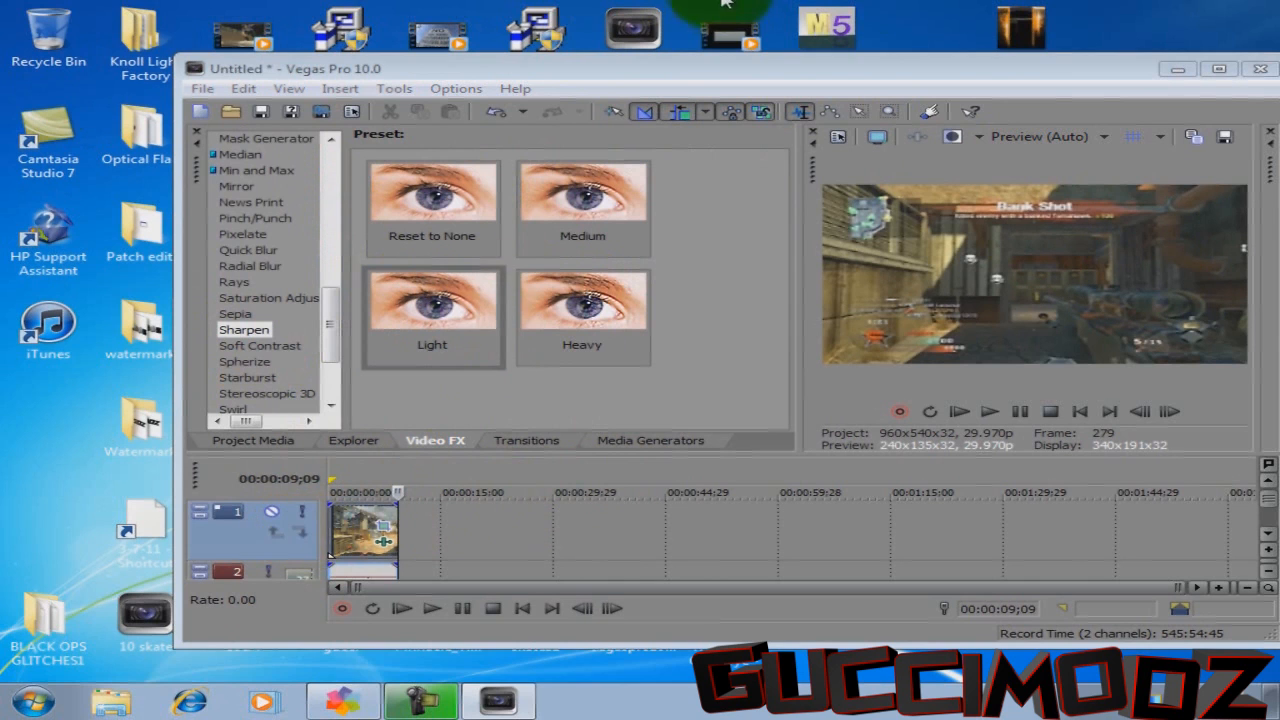
- Render the project to Untitled.wmv as 6 Mbps HD 720-30p Windows Media Video
click(202, 88)
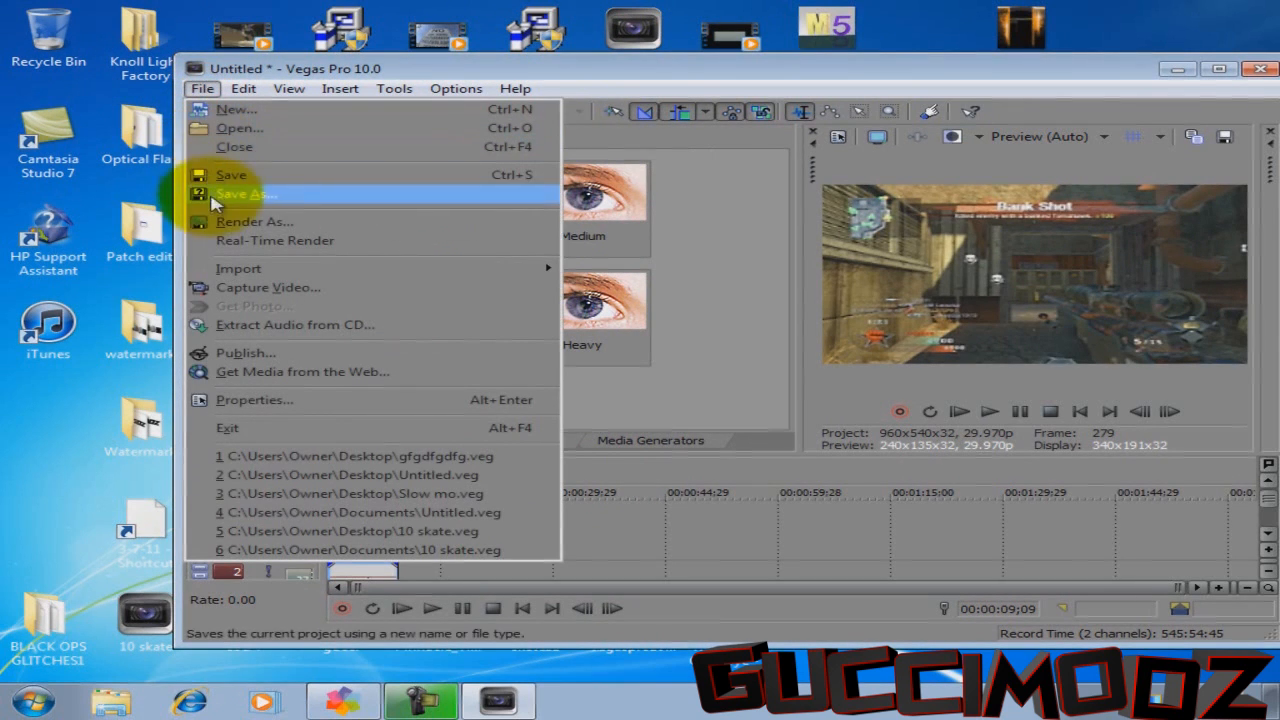
mouse_move(256, 220)
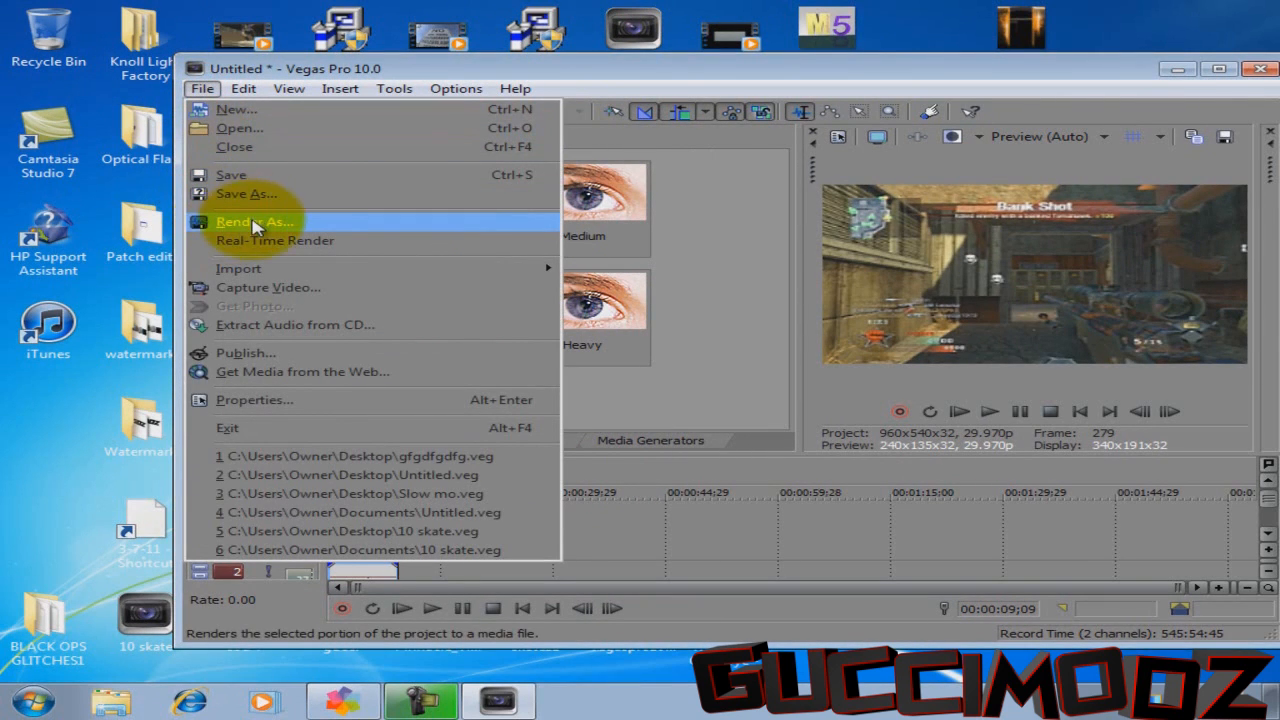
click(254, 220)
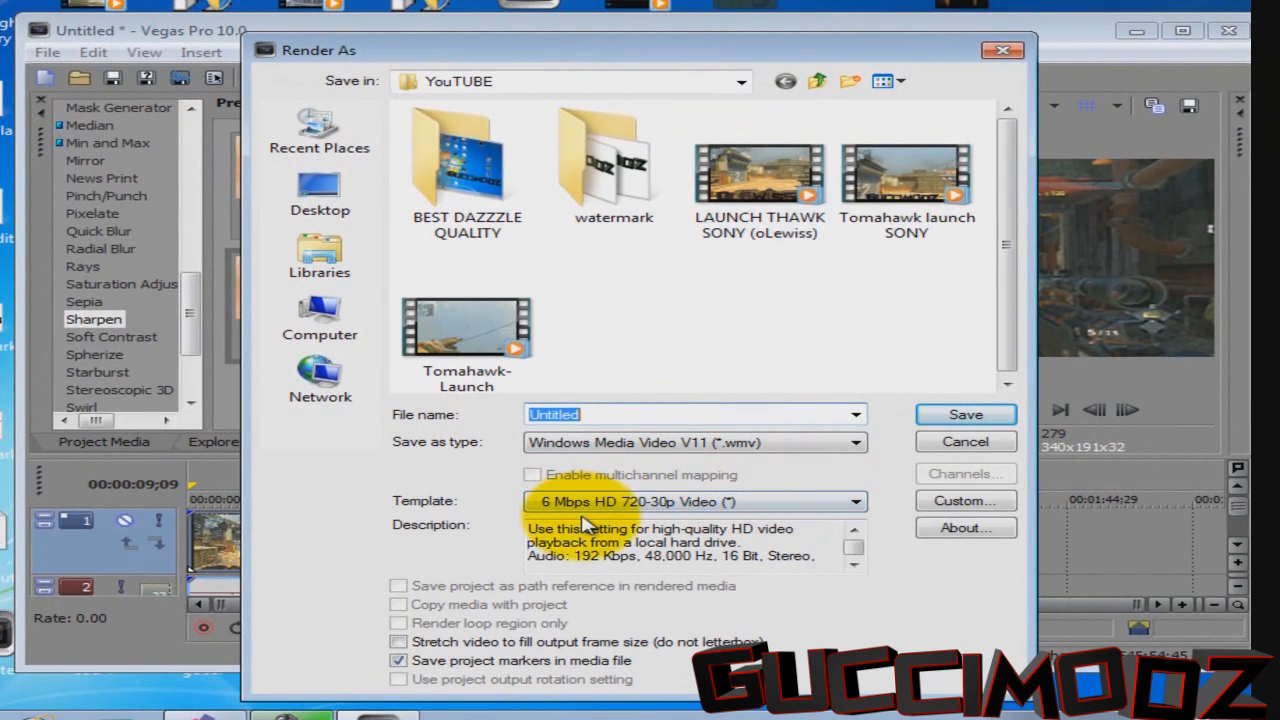
mouse_move(668, 504)
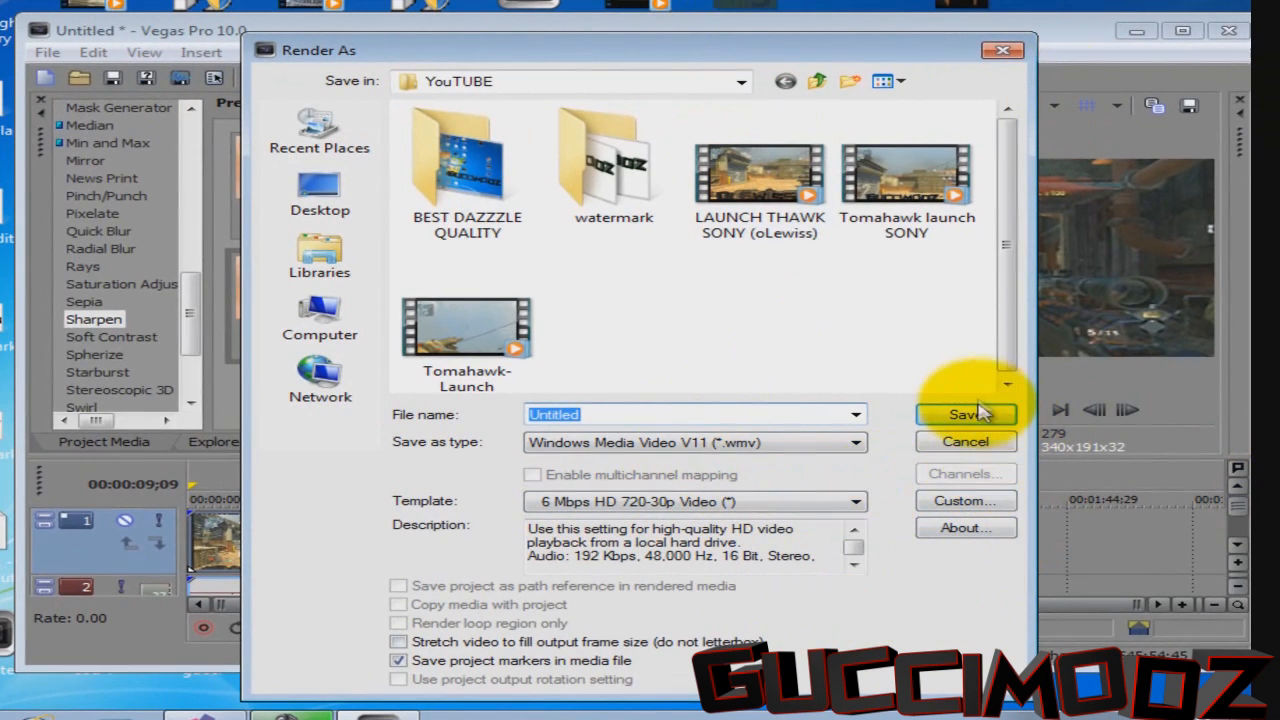
click(964, 414)
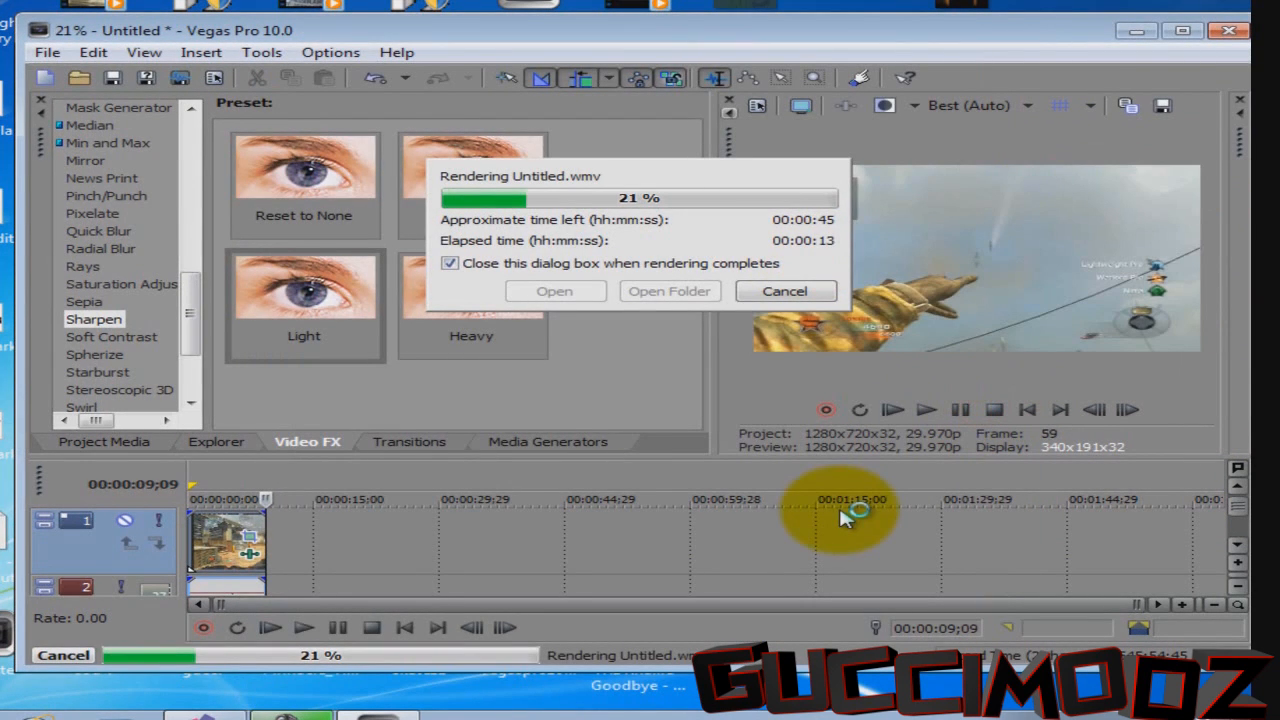
mouse_move(640, 414)
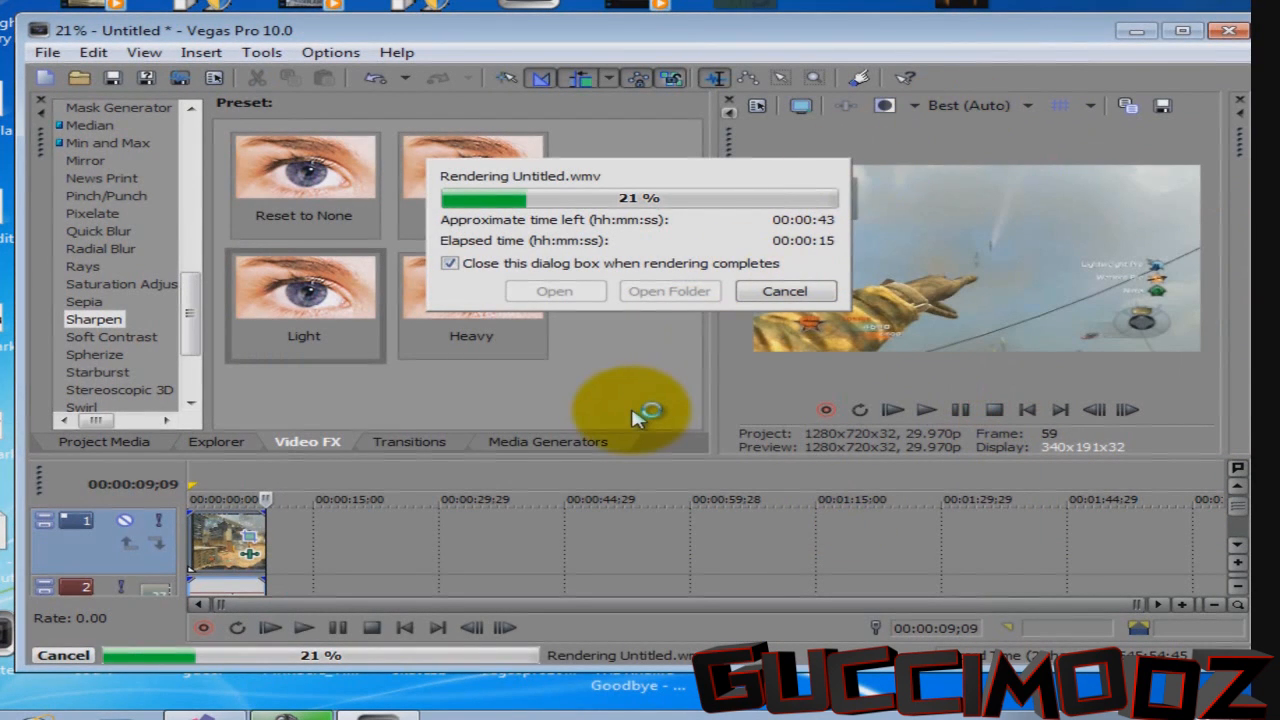